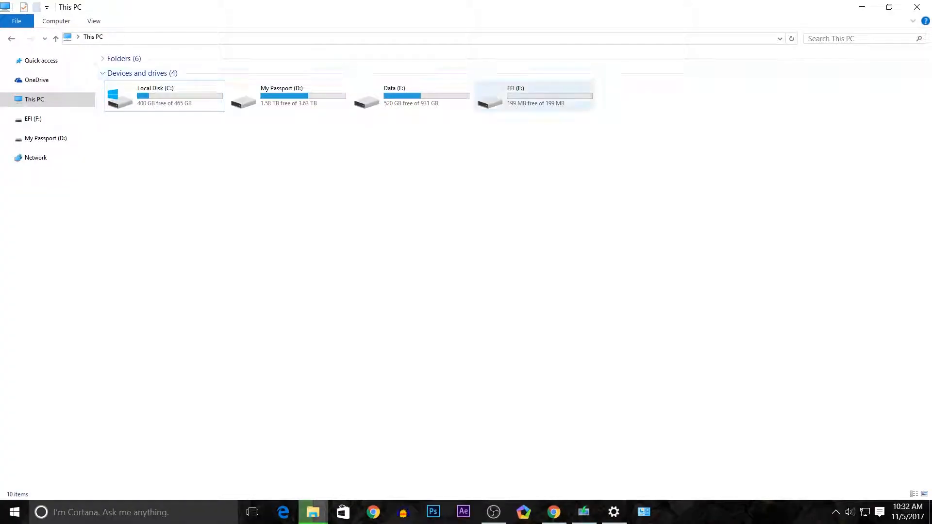
# Step: Check the EFI (F:) drive showing only 199 MB and prepare to launch diskpart via Run
pyautogui.click(536, 95)
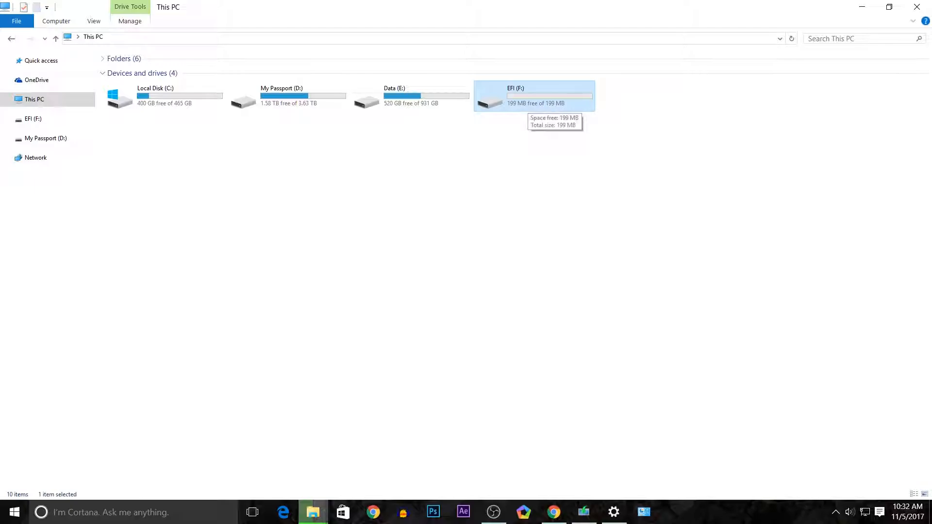
pyautogui.rightClick(534, 97)
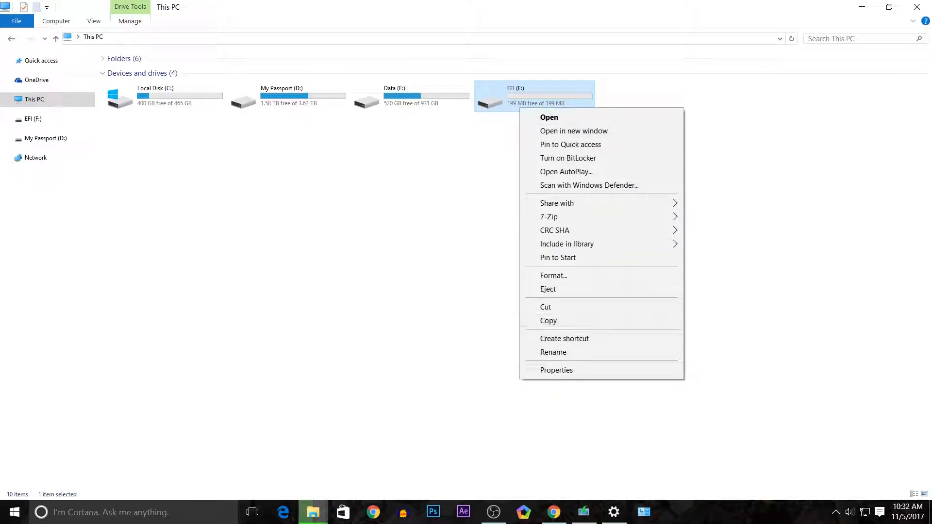
pyautogui.click(557, 370)
pyautogui.write('diskpart')
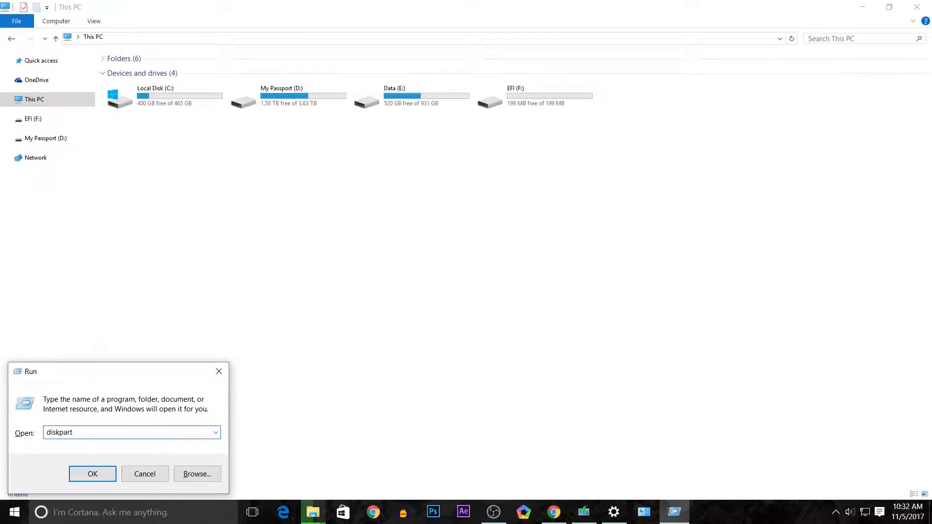
# Step: Launch DiskPart and list the disks, revealing Disk 3 at 29 GB with 28 GB free
pyautogui.click(92, 474)
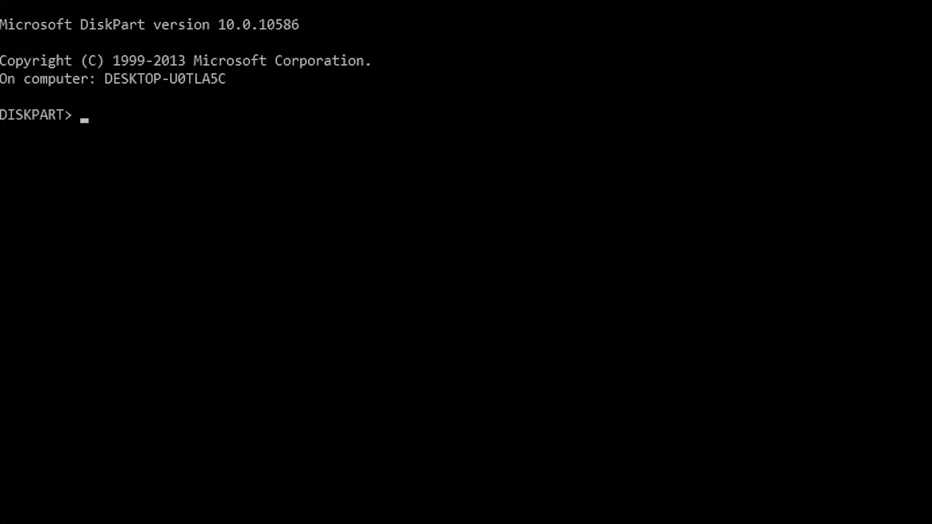
pyautogui.write('list disk')
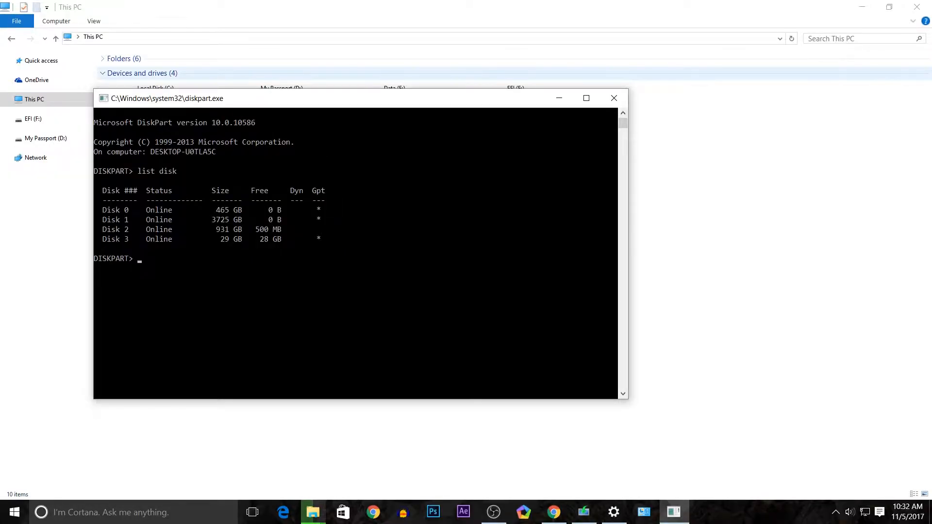
pyautogui.moveTo(166, 98); pyautogui.dragTo(230, 203)
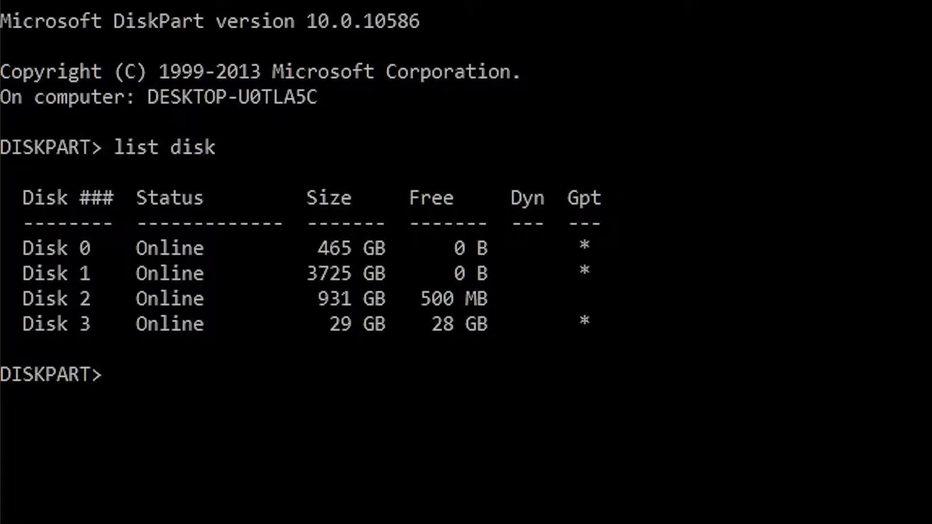
# Step: Select disk 3 in DiskPart and wipe it with clean
pyautogui.write('select')
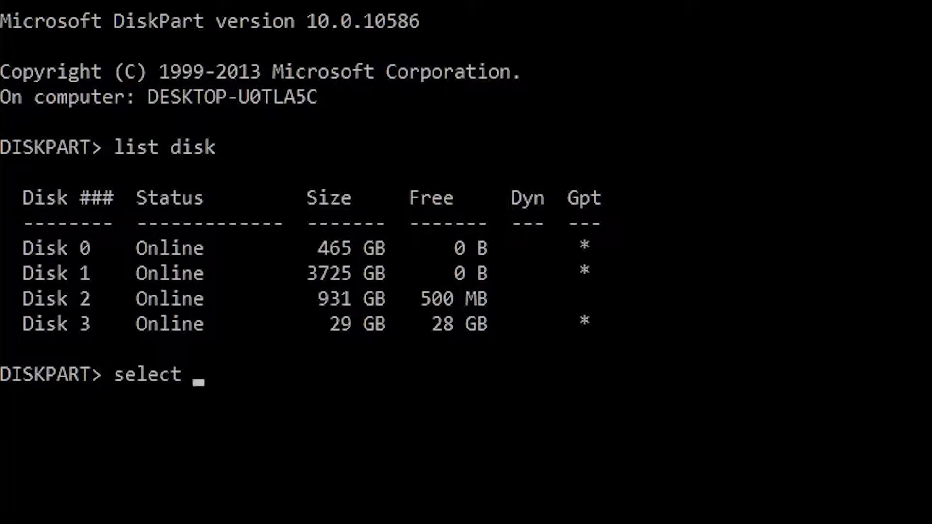
pyautogui.write('disk')
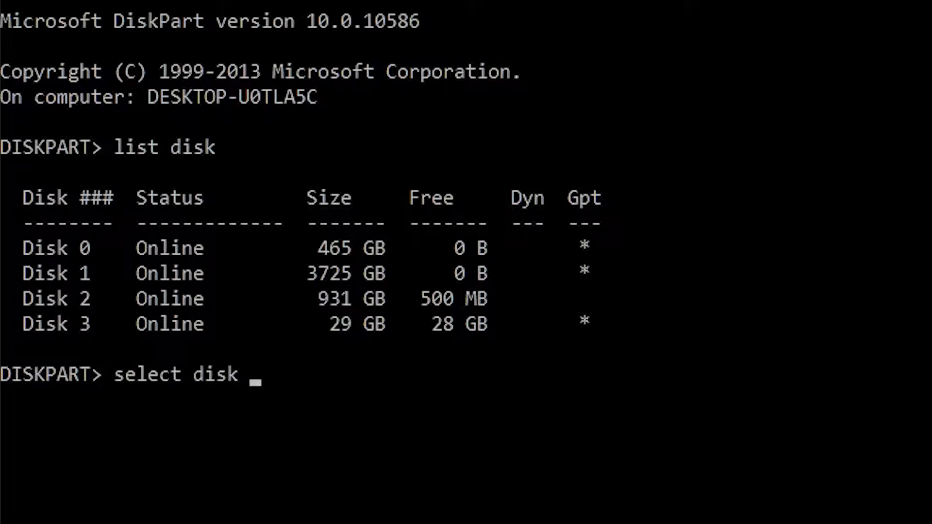
pyautogui.write('3')
pyautogui.write('c')
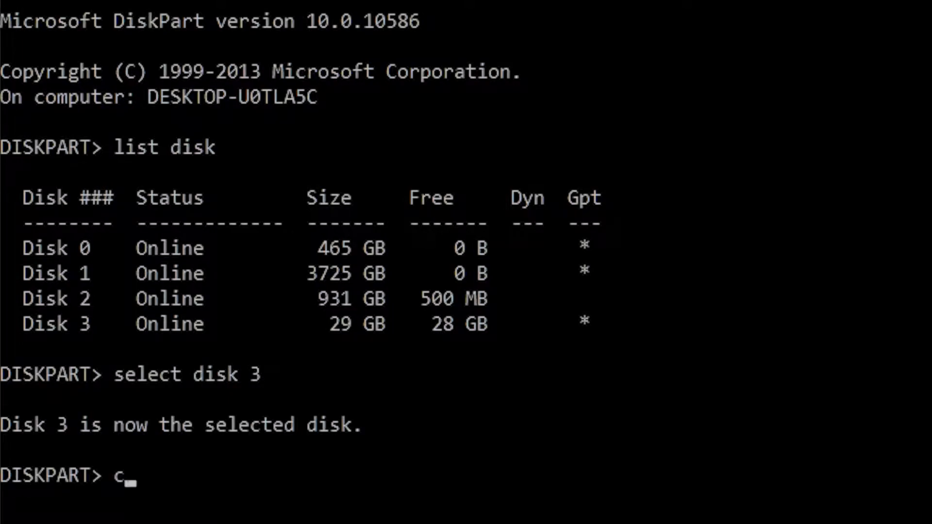
pyautogui.write('lean')
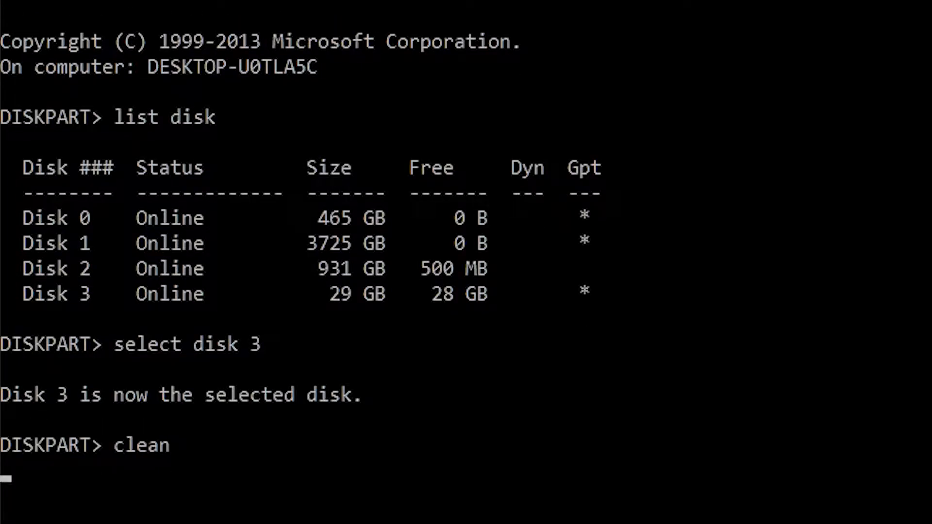
# Step: Create a primary partition on the cleaned disk 3
pyautogui.write('create p')
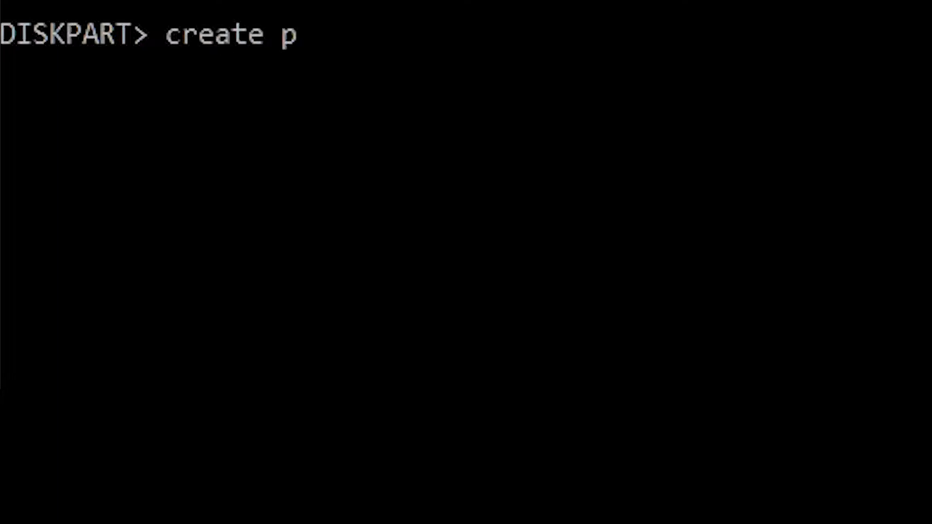
pyautogui.write('artition')
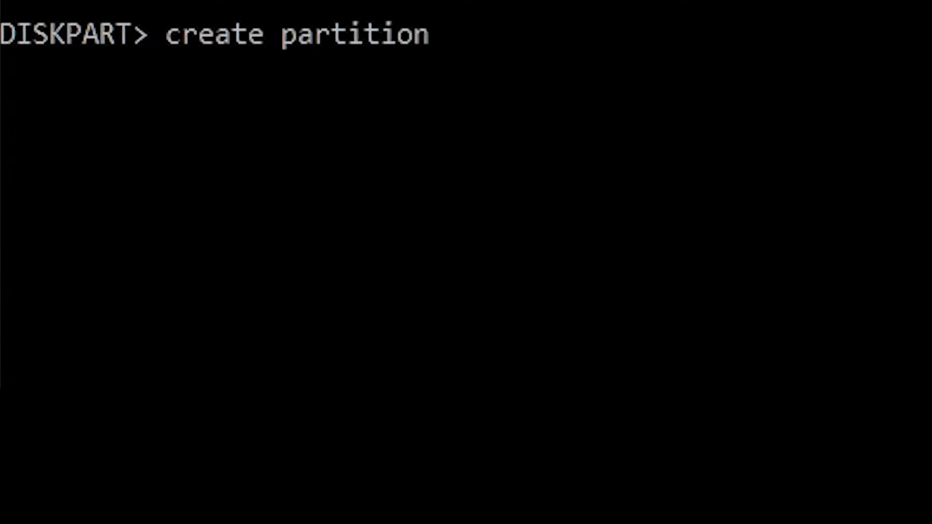
pyautogui.write('primar')
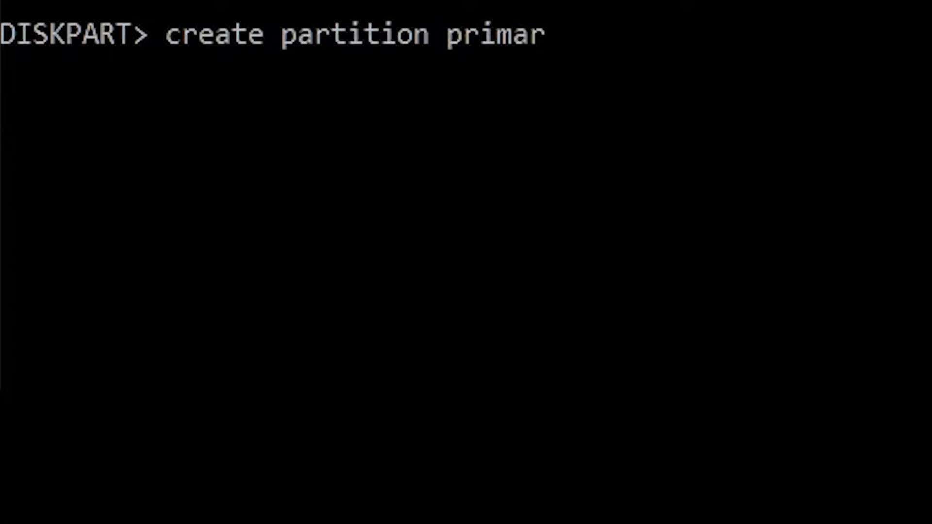
pyautogui.write('y')
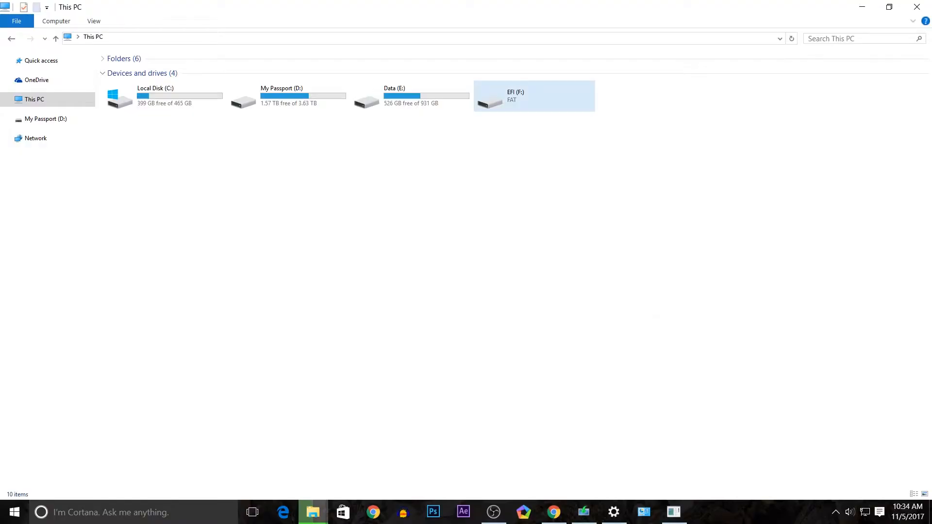
# Step: Quick-format the F: drive as FAT32, restoring it as USB Drive (F:) with 29.0 GB
pyautogui.rightClick(533, 95)
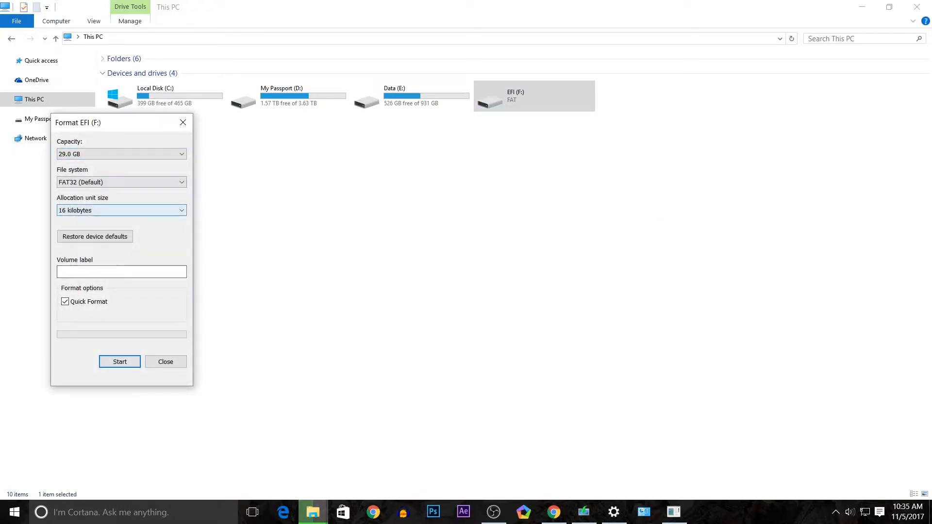
pyautogui.click(119, 362)
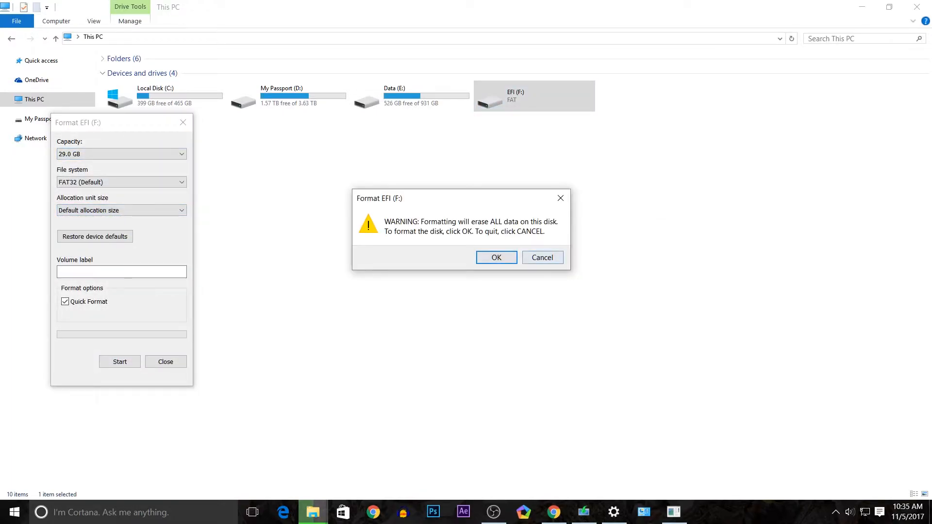
pyautogui.click(497, 258)
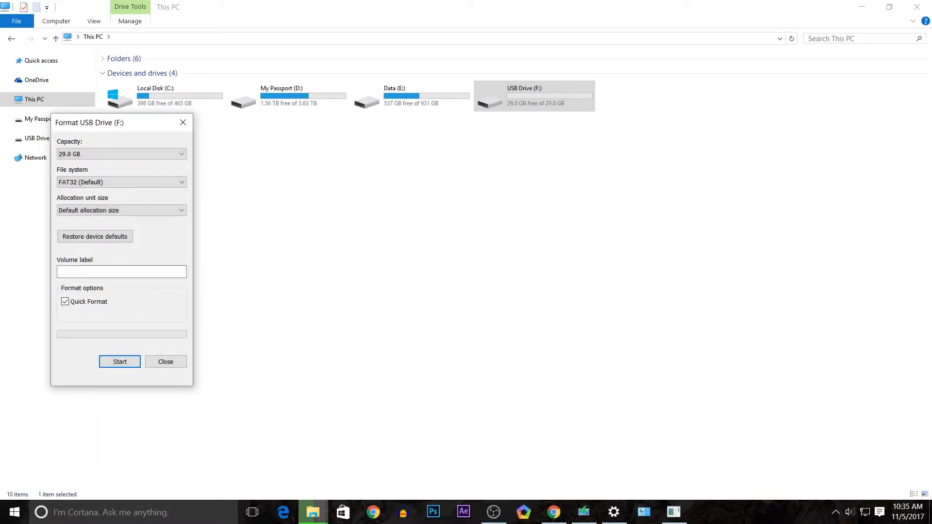
pyautogui.click(165, 361)
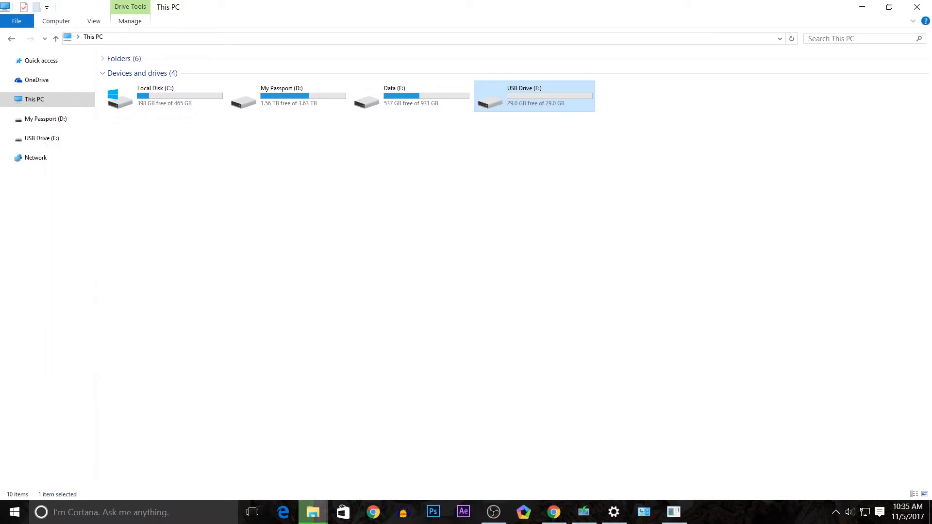